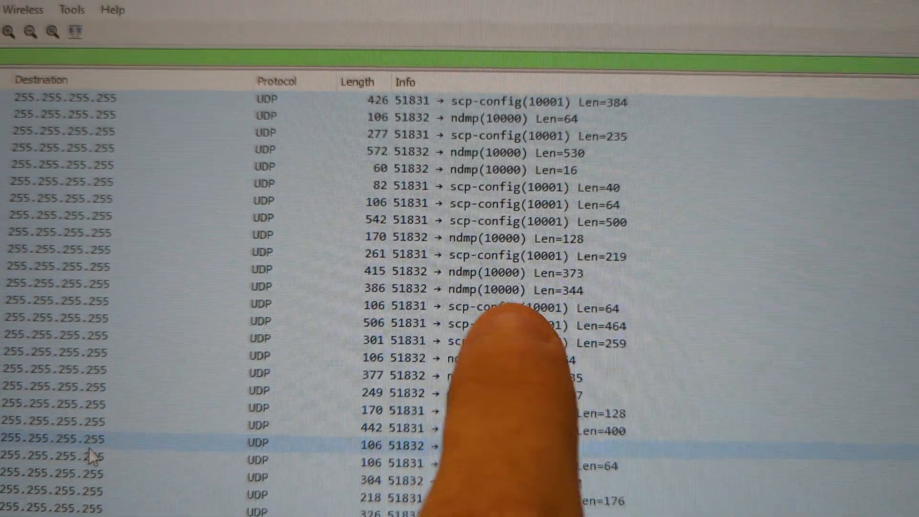
pyautogui.scroll(-3)
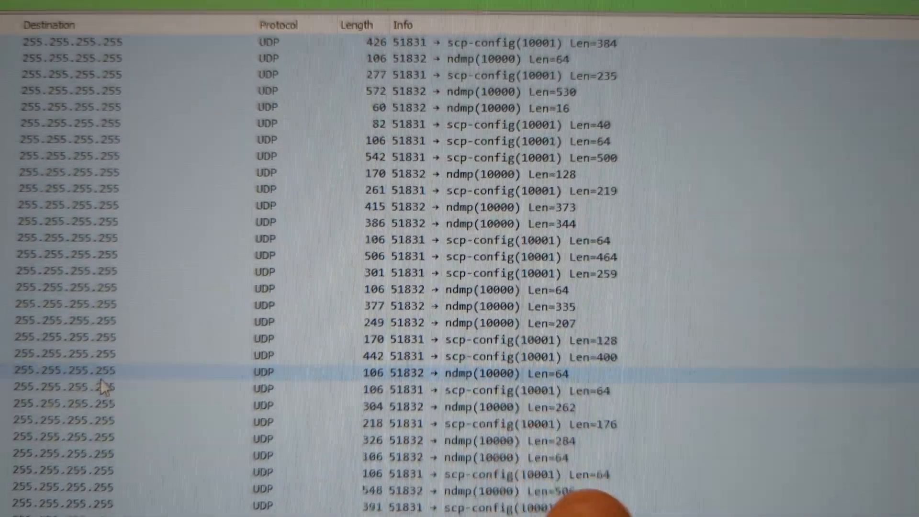